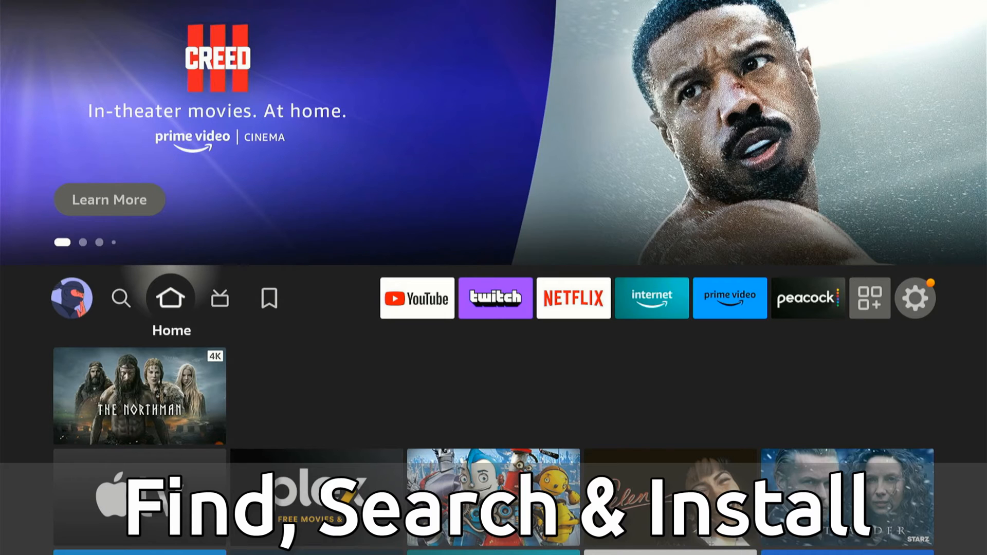
- Reach the Appstore search from Find and enter "Hu" so Hulu appears among the suggestions
click(121, 298)
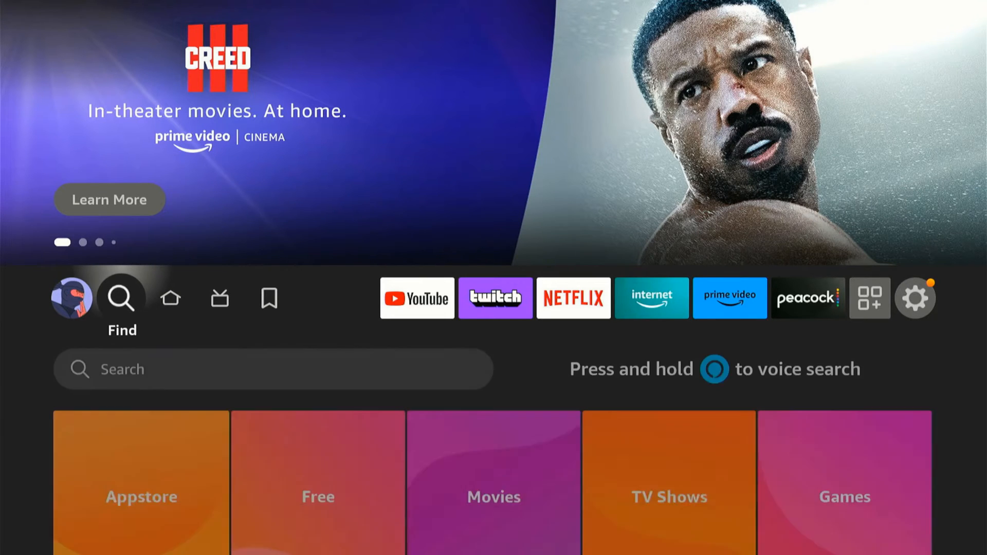
scroll(down, 3)
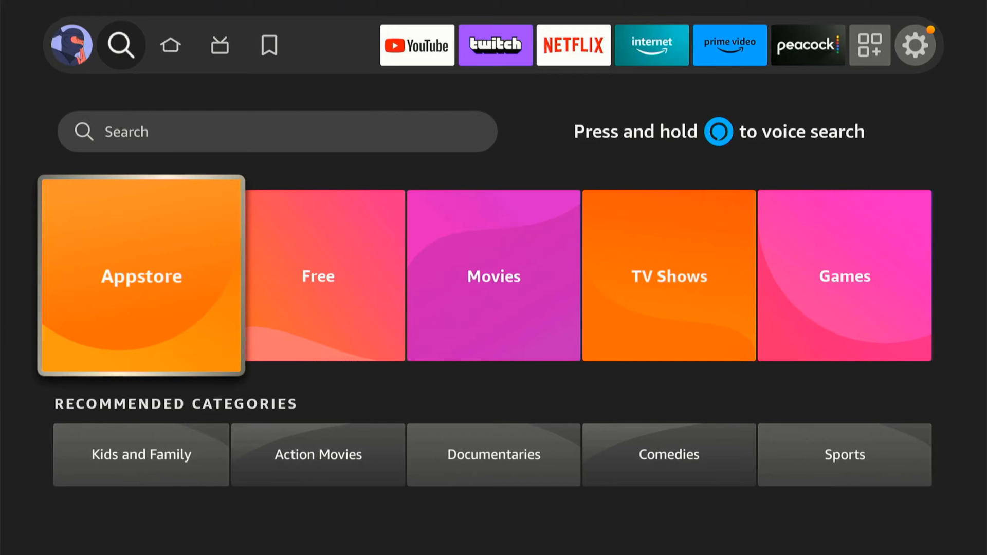
click(141, 275)
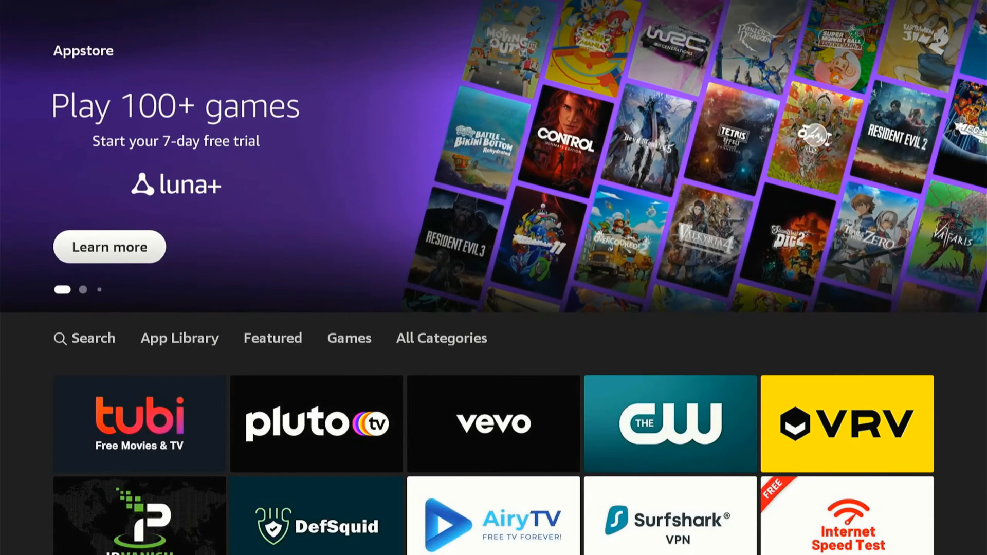
click(84, 338)
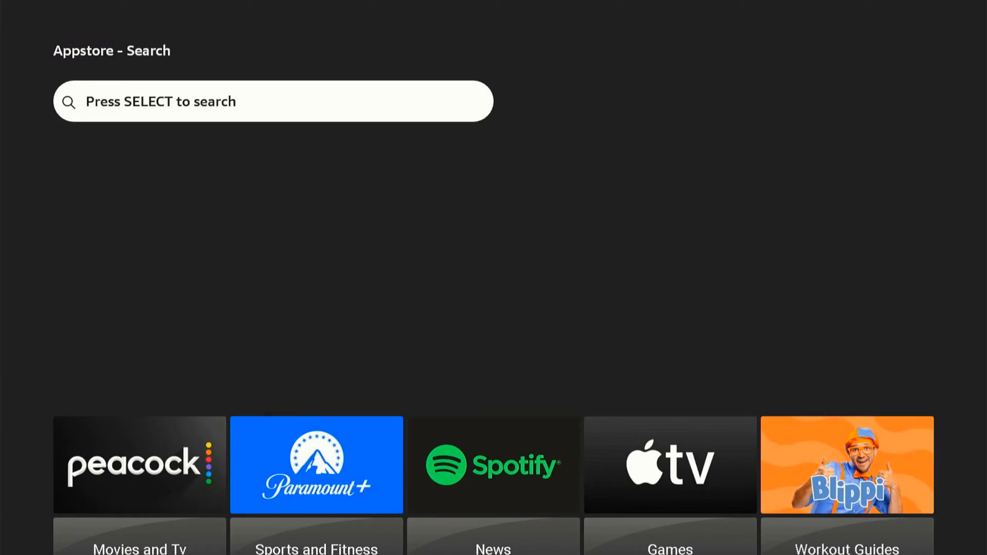
click(273, 102)
text(Hu)
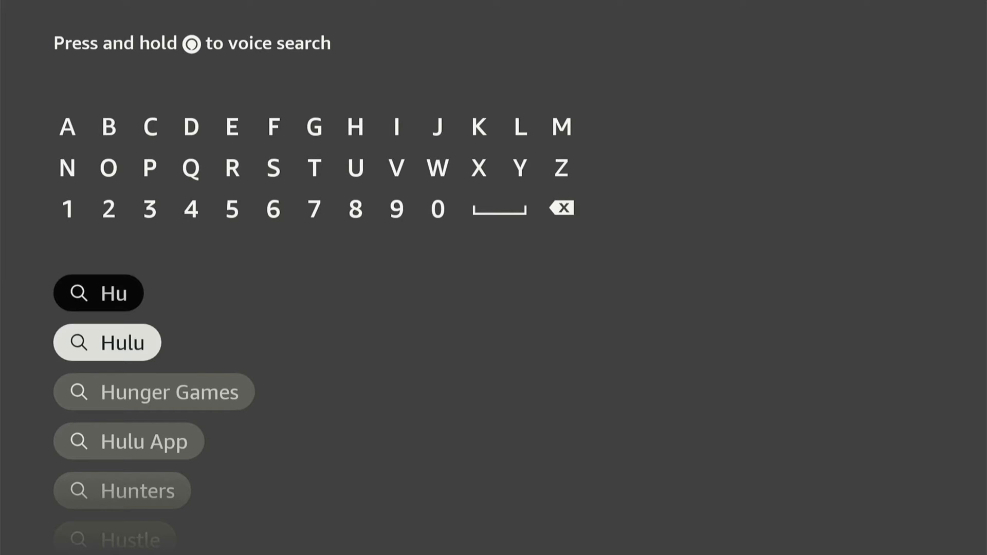
- Start the Hulu download from its Appstore page, then return to the Appstore Featured page
click(106, 342)
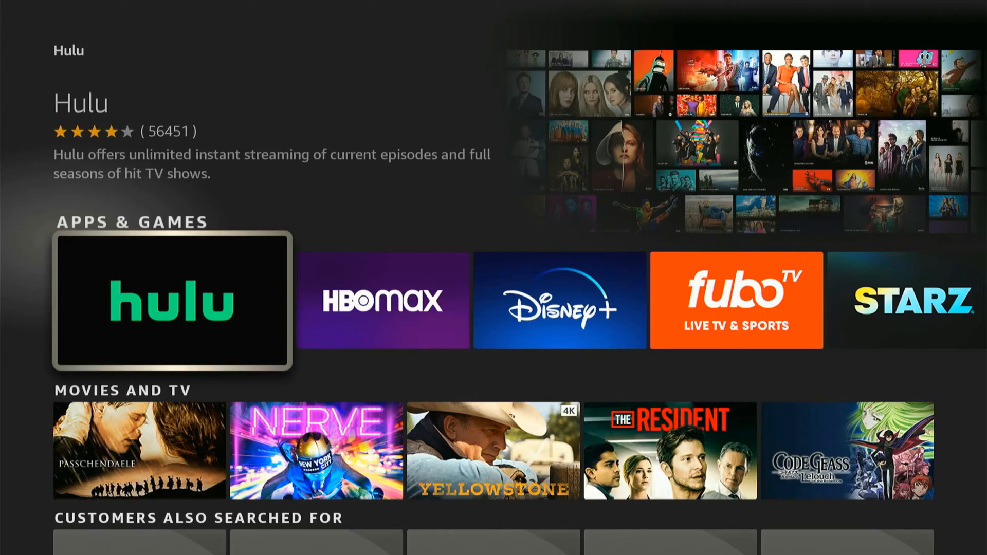
click(171, 300)
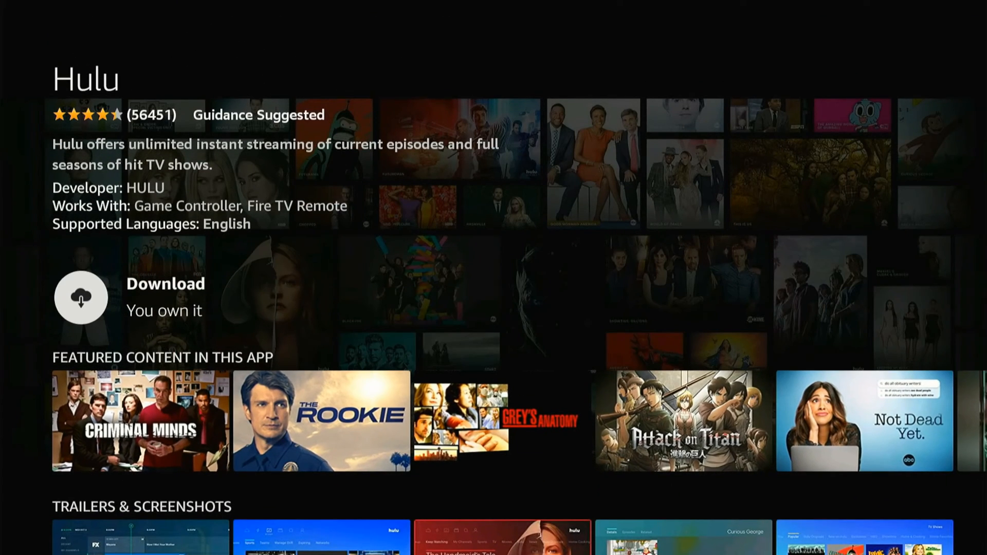
click(81, 298)
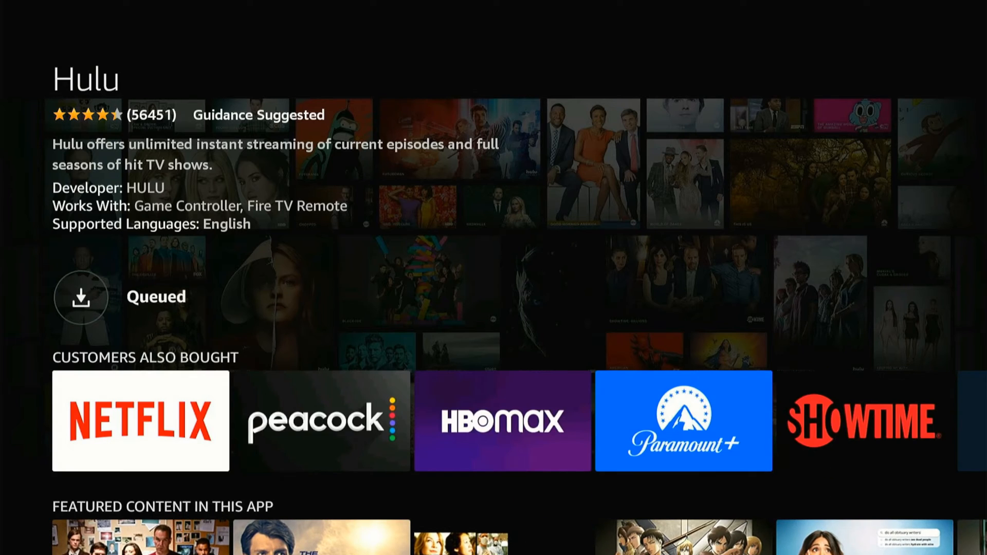
click(80, 296)
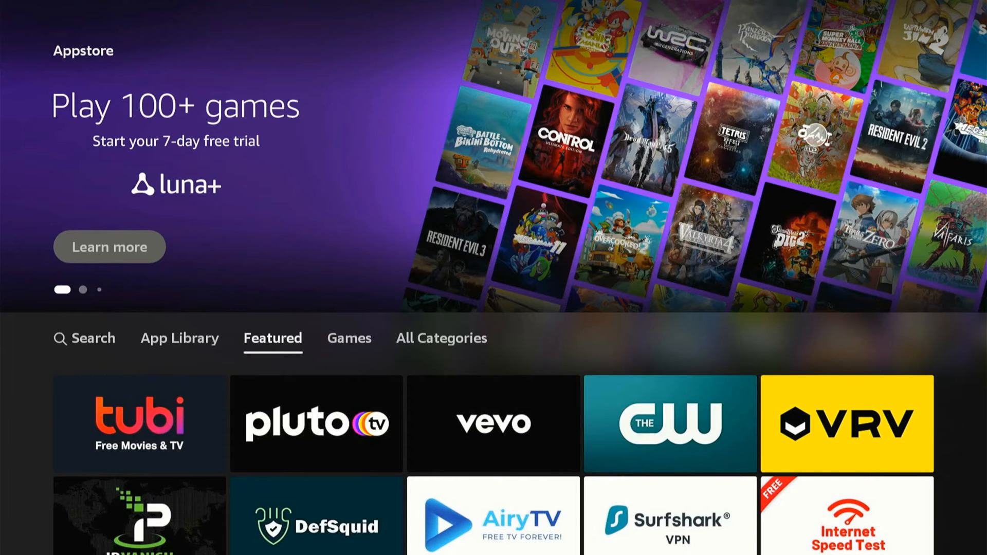
- Browse the Appstore Games tab and All Categories list, then return to the home screen
click(349, 338)
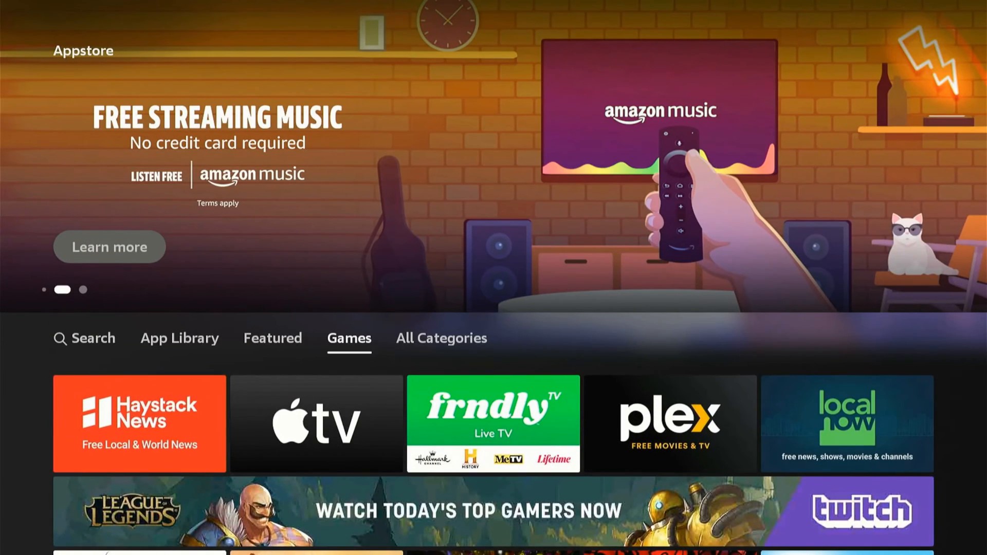
click(441, 338)
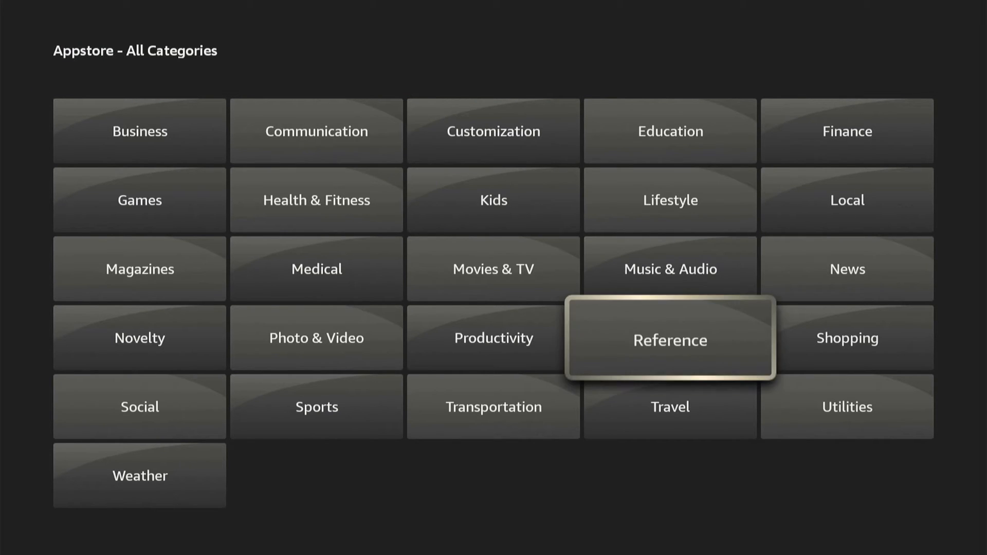
click(670, 406)
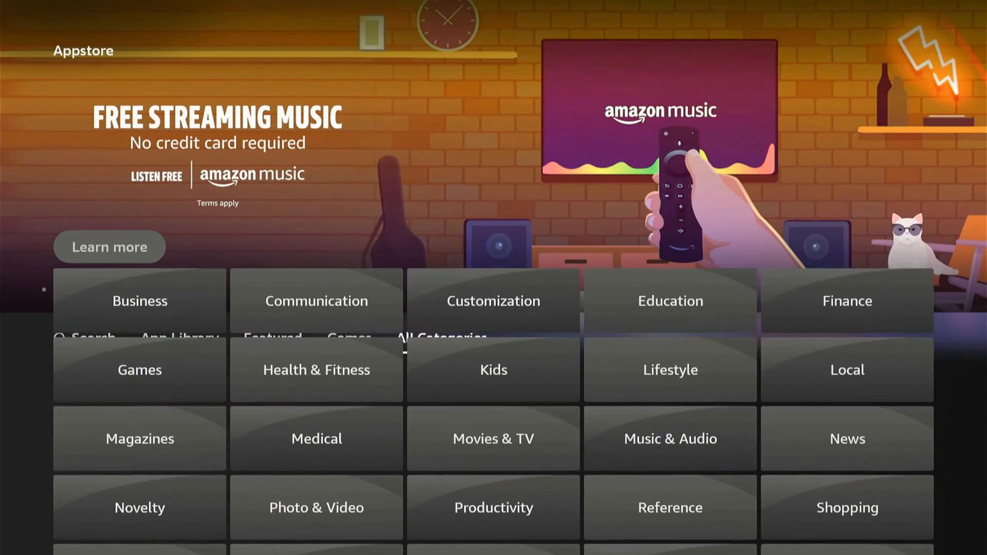
click(179, 338)
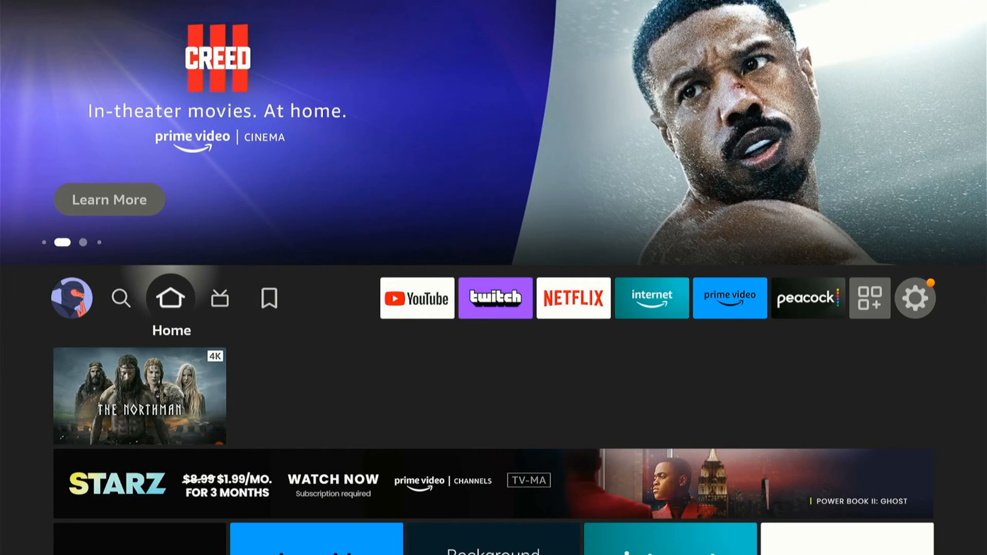
- Bring up the Home shortcuts panel and choose Apps to reach Your Apps & Channels
click(572, 298)
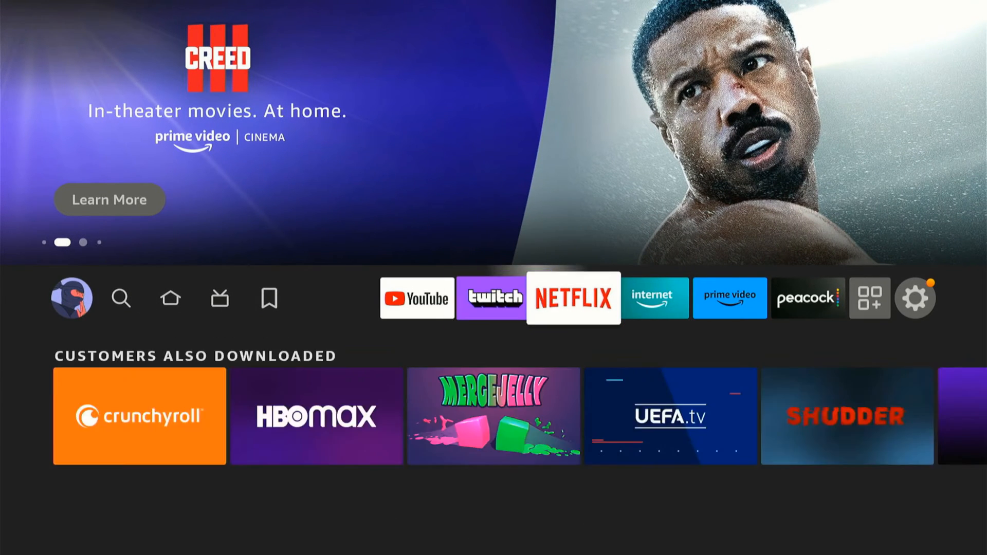
click(728, 299)
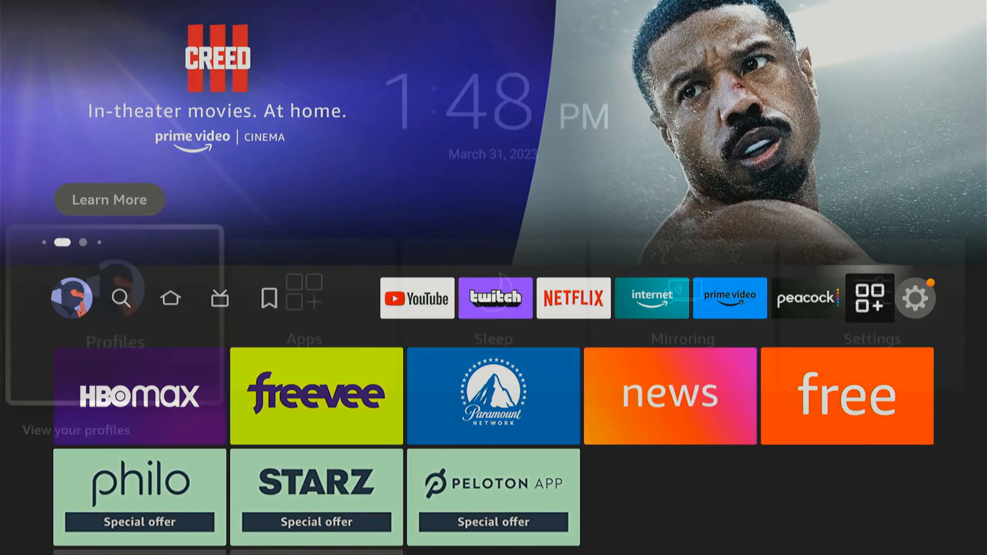
click(304, 299)
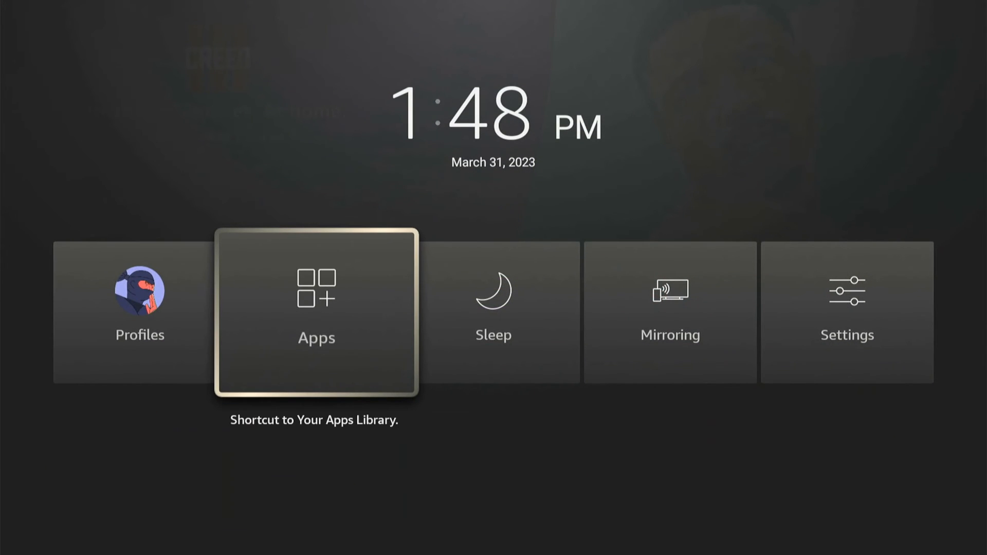
click(315, 313)
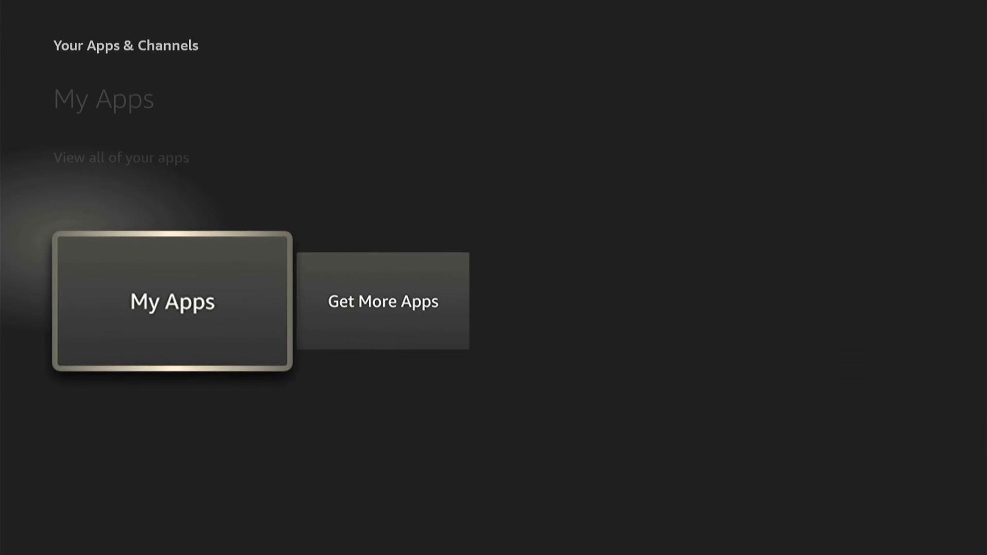
- Move Paramount Network to the front of the app row via Options, then return home
click(171, 301)
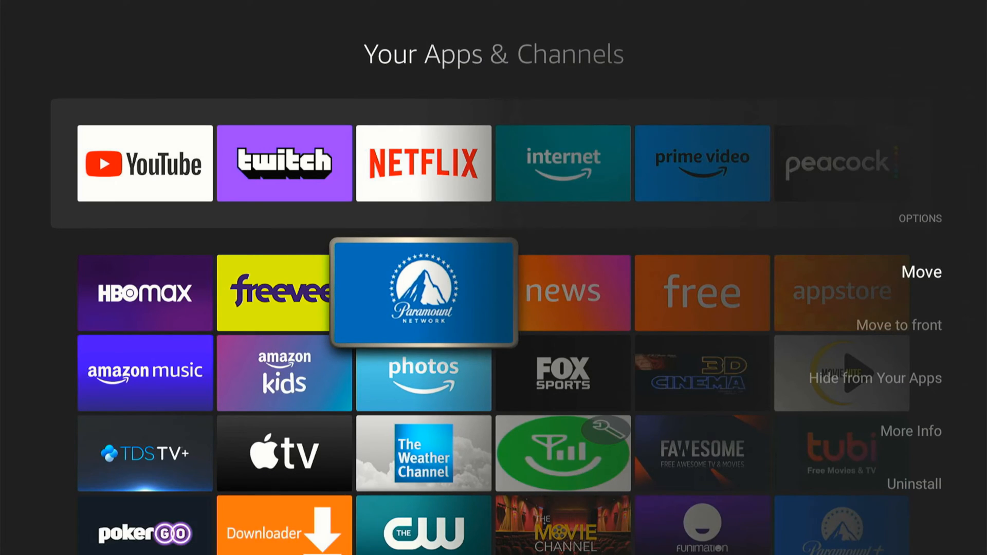
click(899, 325)
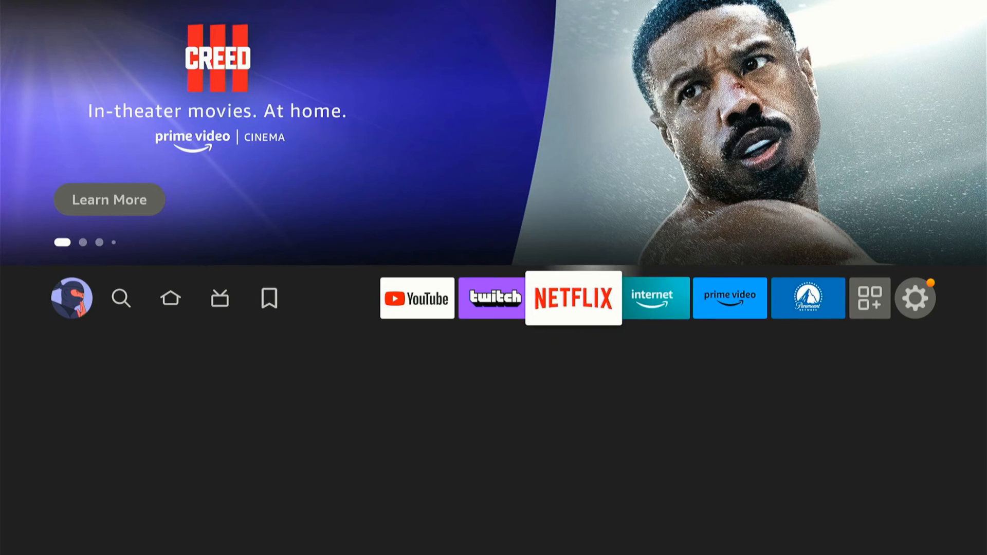
click(169, 297)
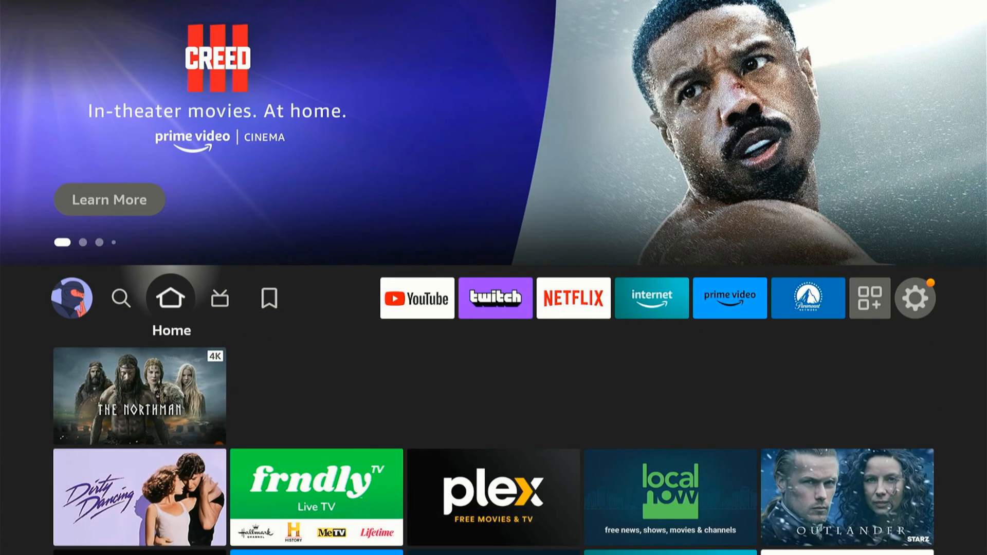